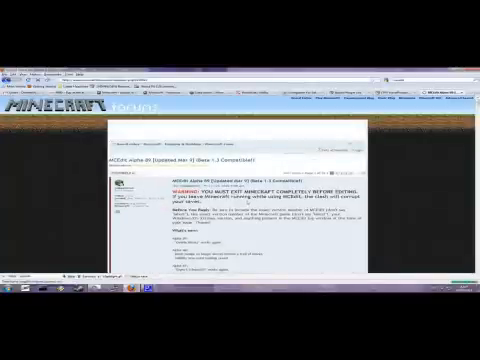
Scroll the MCEdit view toward the corrupted chunk hole with grey stone walls.
scroll(down, 3)
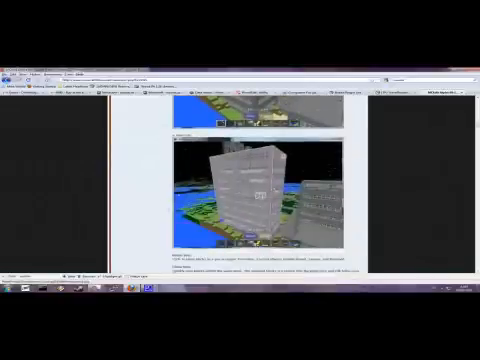
scroll(down, 3)
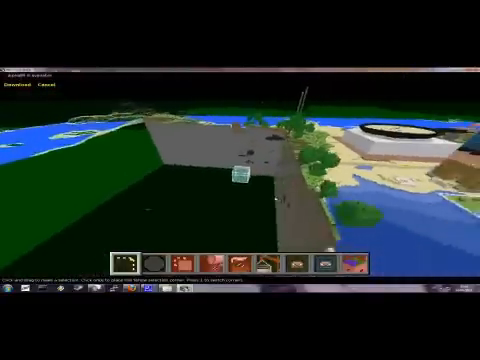
mouse_move(240, 180)
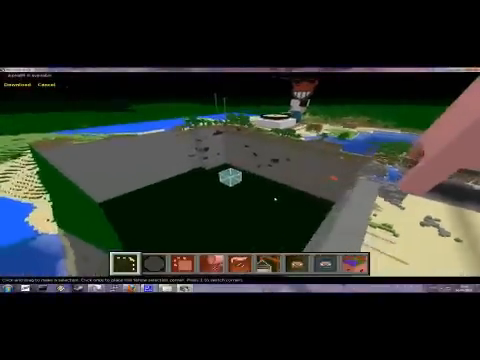
mouse_move(240, 180)
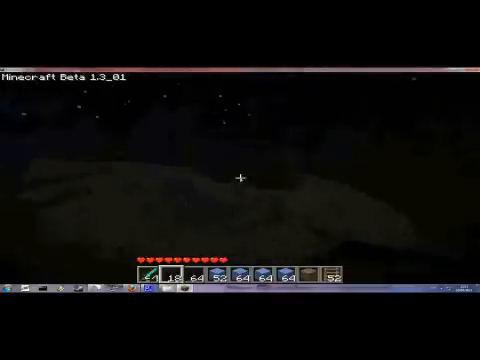
mouse_move(240, 180)
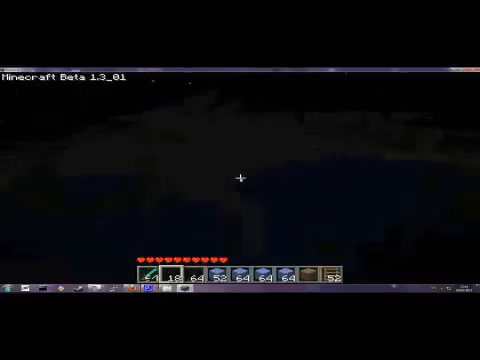
Leave the night-time world and return to Minecraft's title menu.
key(Escape)
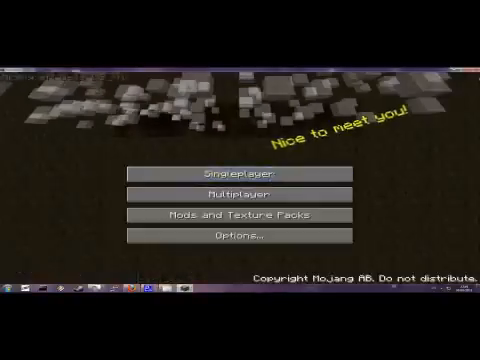